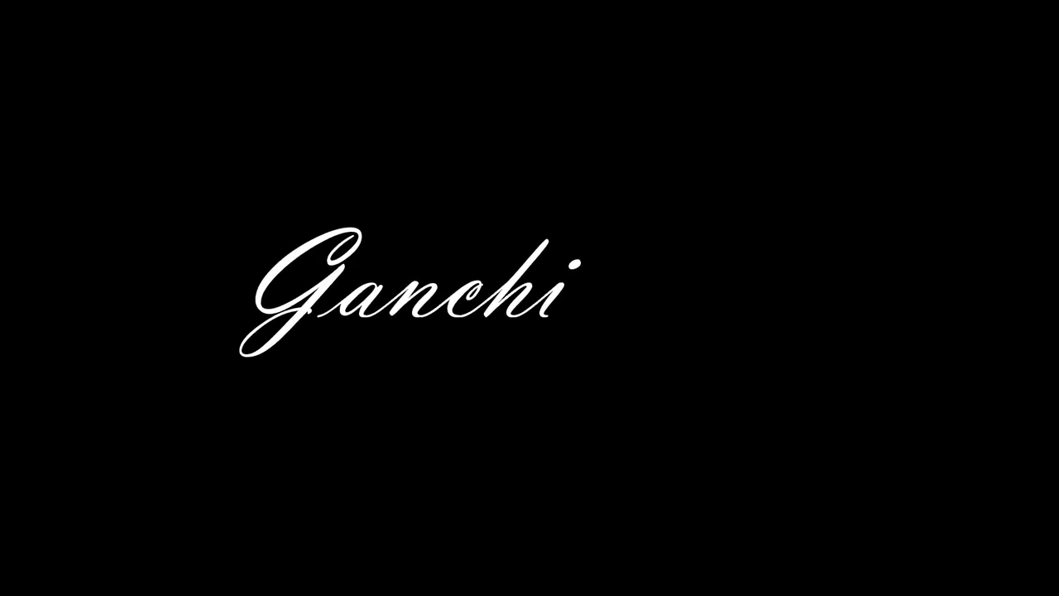
{"action": "type", "text": "_mH"}
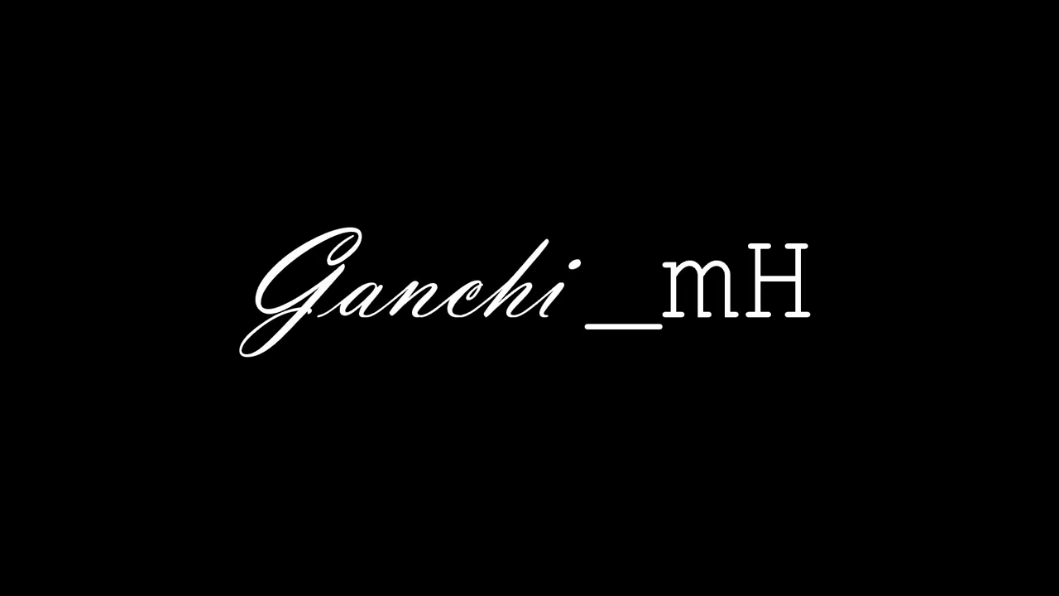